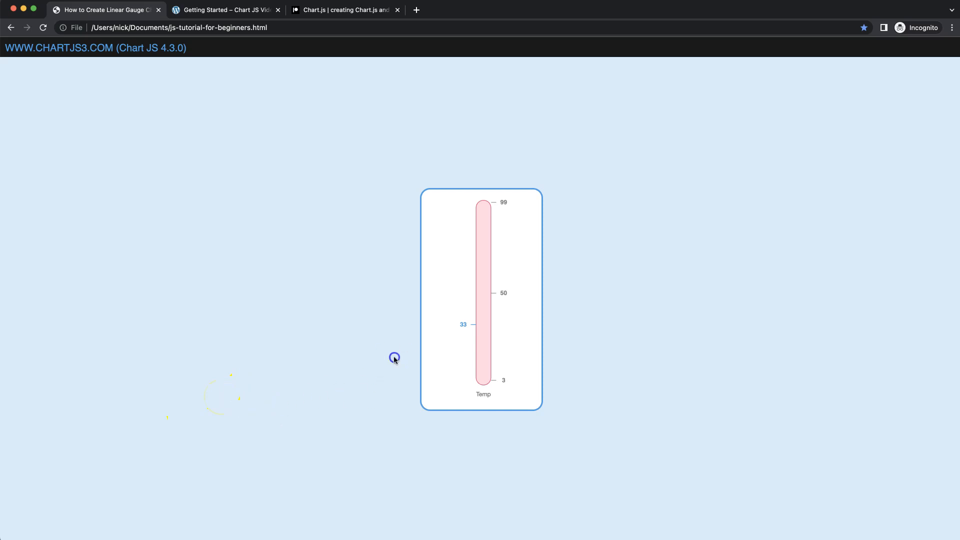
mouse_move(487, 355)
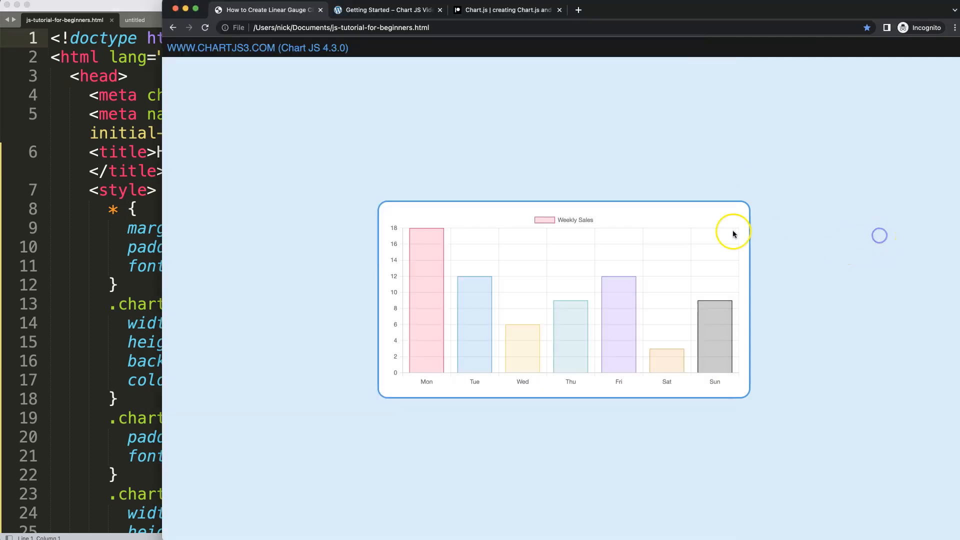
mouse_move(624, 327)
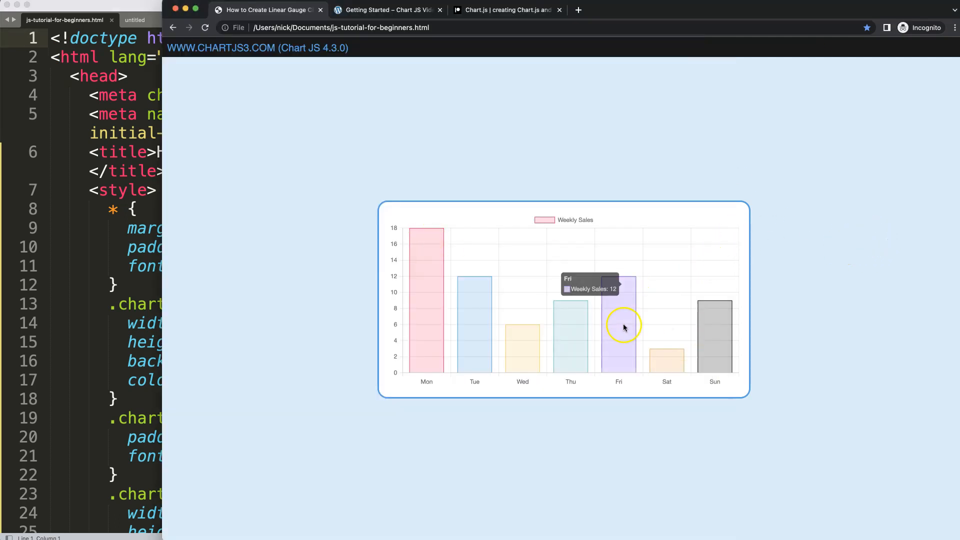
mouse_move(595, 321)
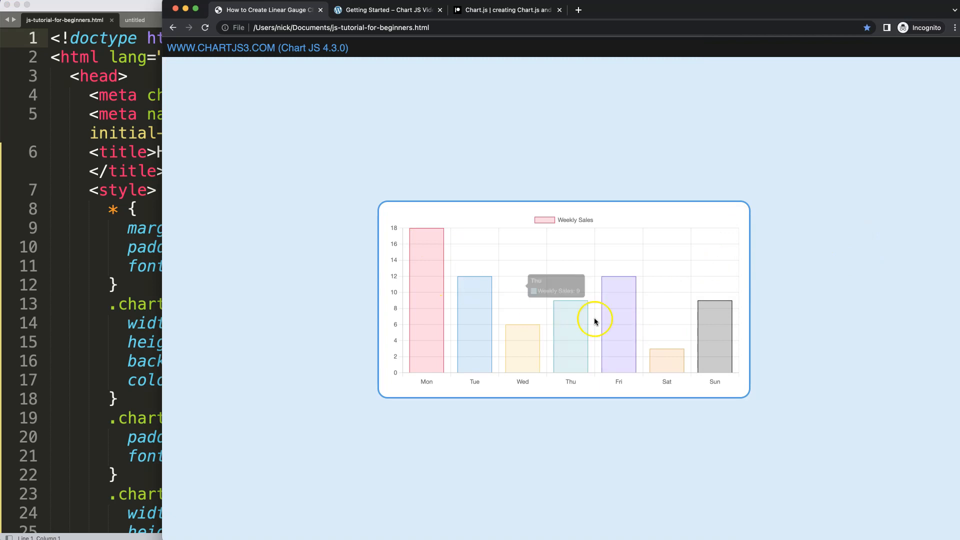
- Switch to the Getting Started guide tab showing the ready-made starter code
click(386, 9)
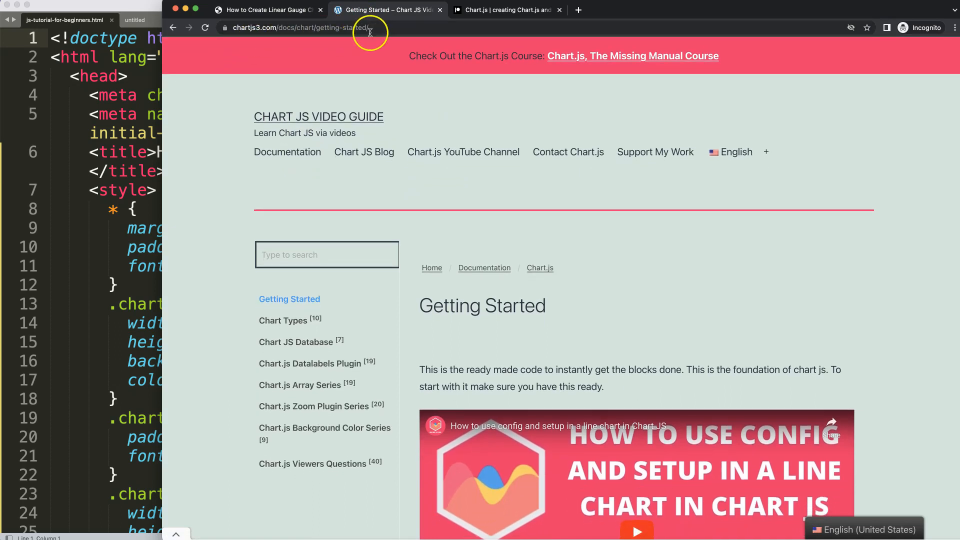
mouse_move(742, 363)
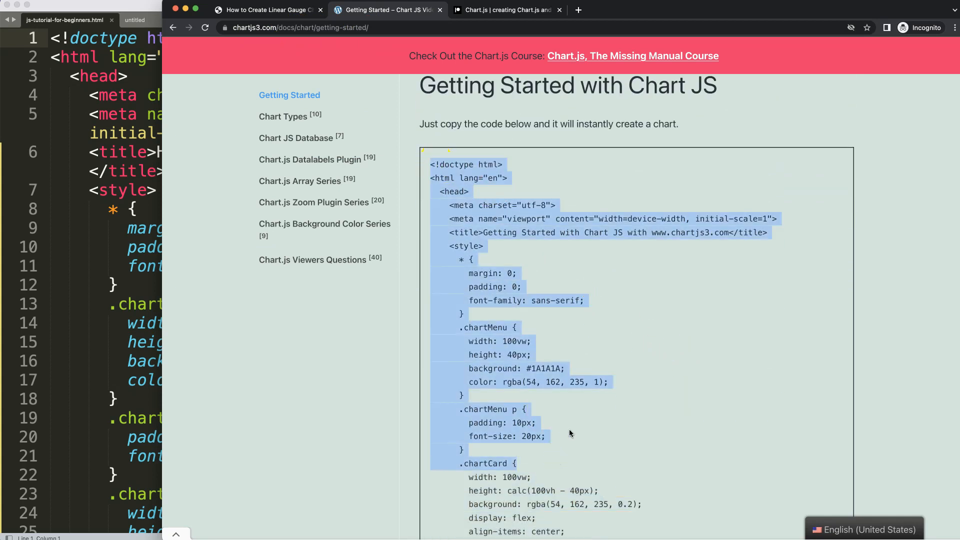
- Switch to the Chart.js Patreon tab listing Silver and Gold memberships
click(514, 10)
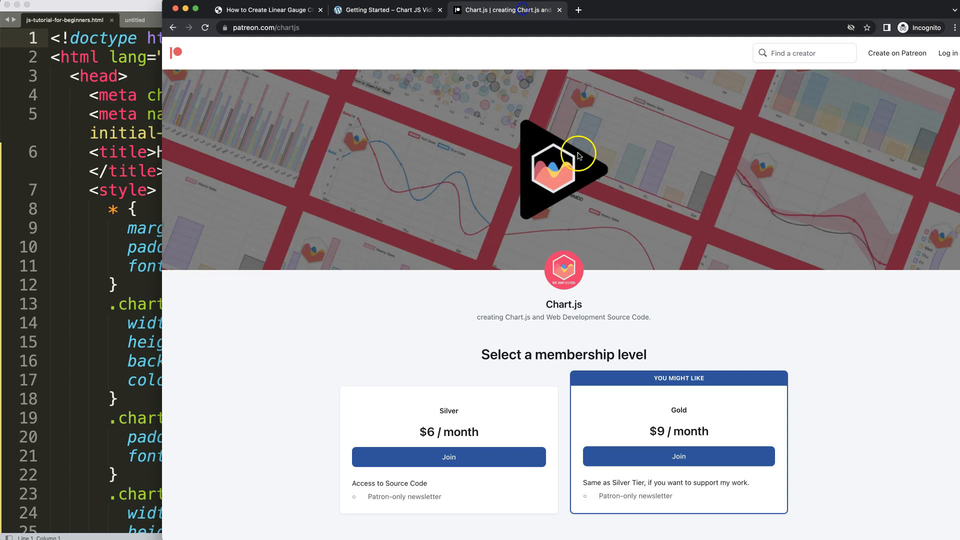
mouse_move(758, 315)
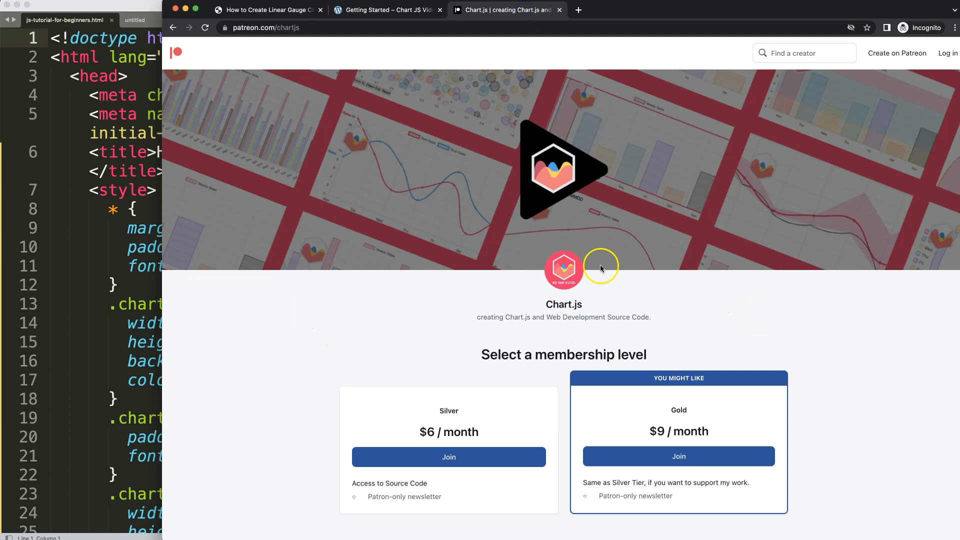
mouse_move(534, 288)
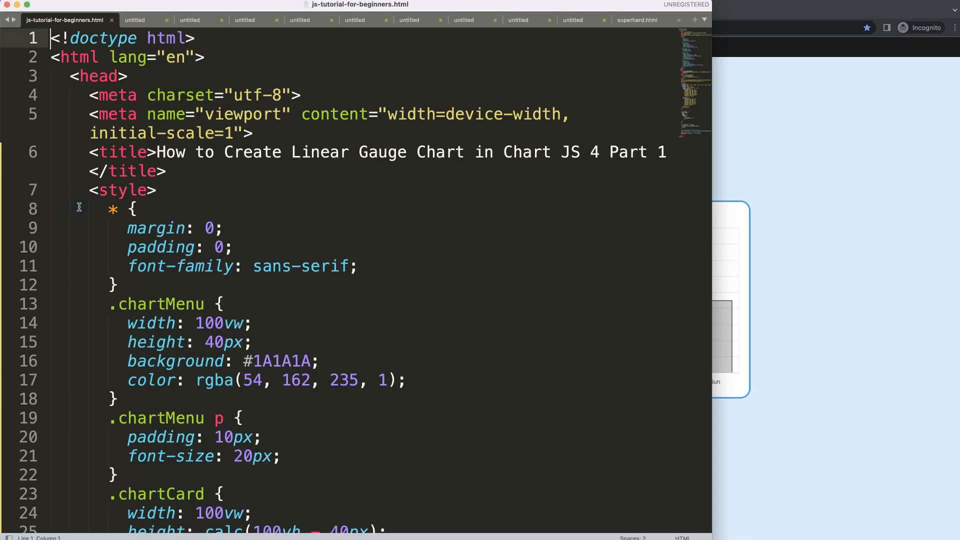
- Reduce the labels array to a single 'Temp' entry, removing the weekday names
scroll(down, 3)
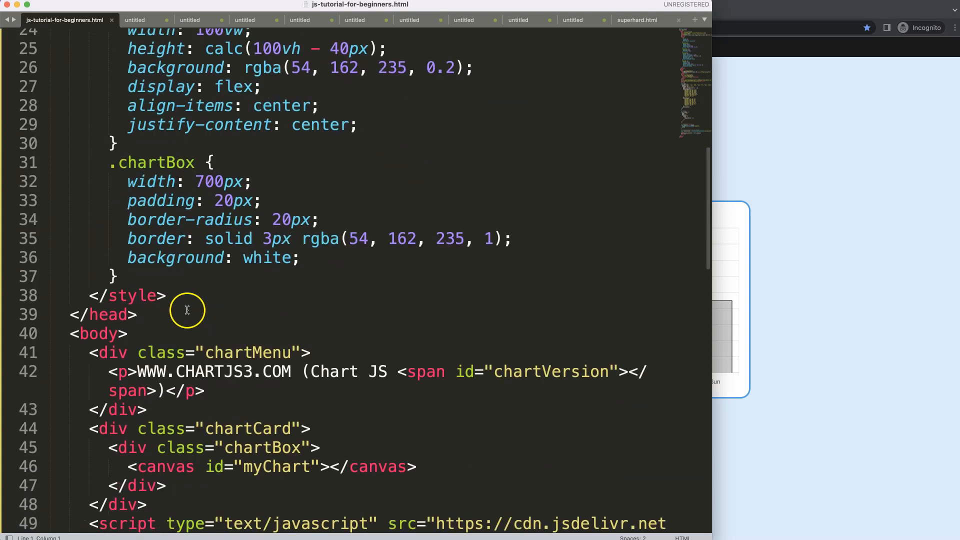
scroll(down, 3)
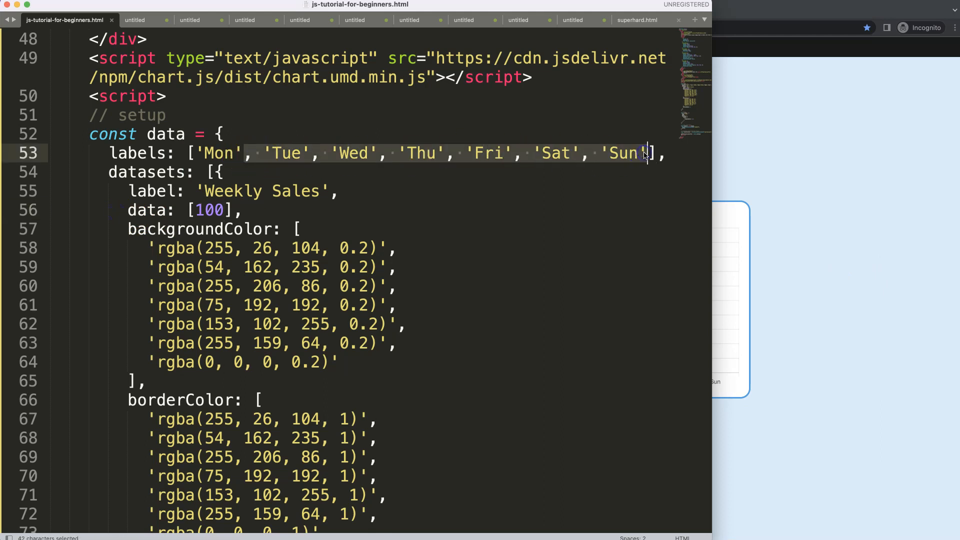
key(Delete)
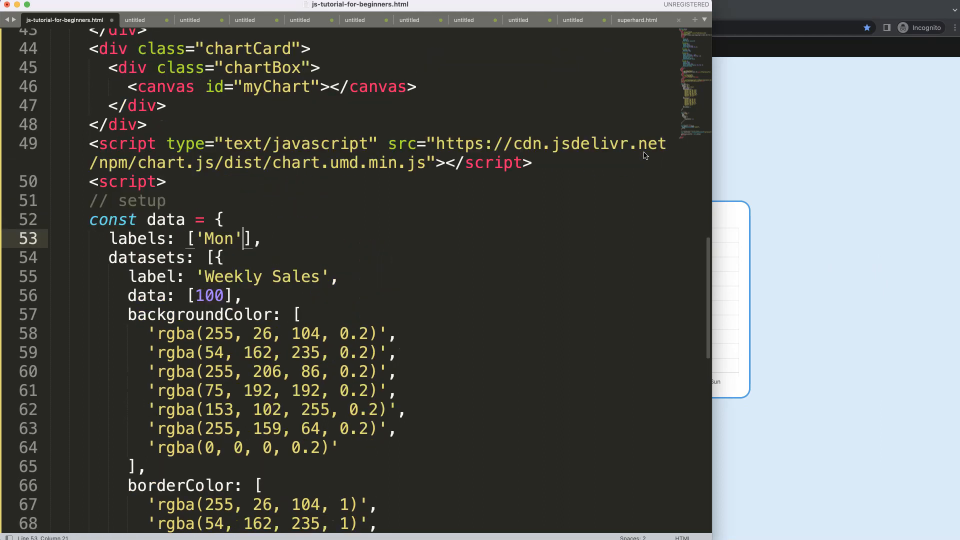
text(Temp)
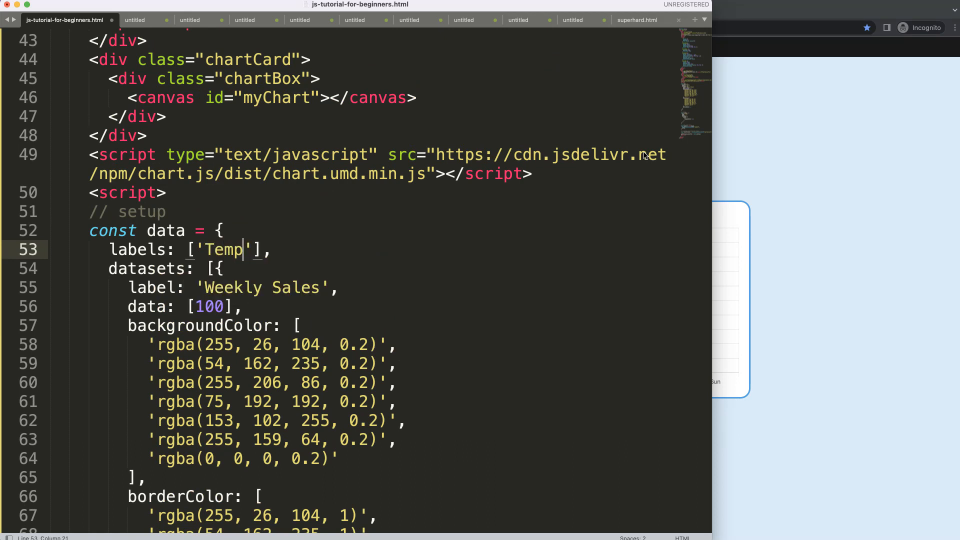
mouse_move(200, 287)
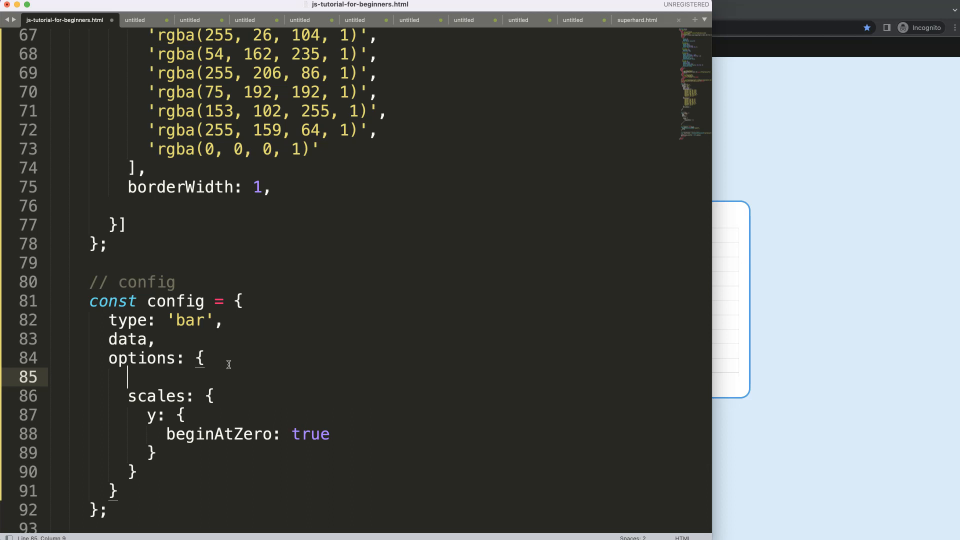
- Add plugins: { legend: { display: false } } to the chart options to hide the legend
text(plugins)
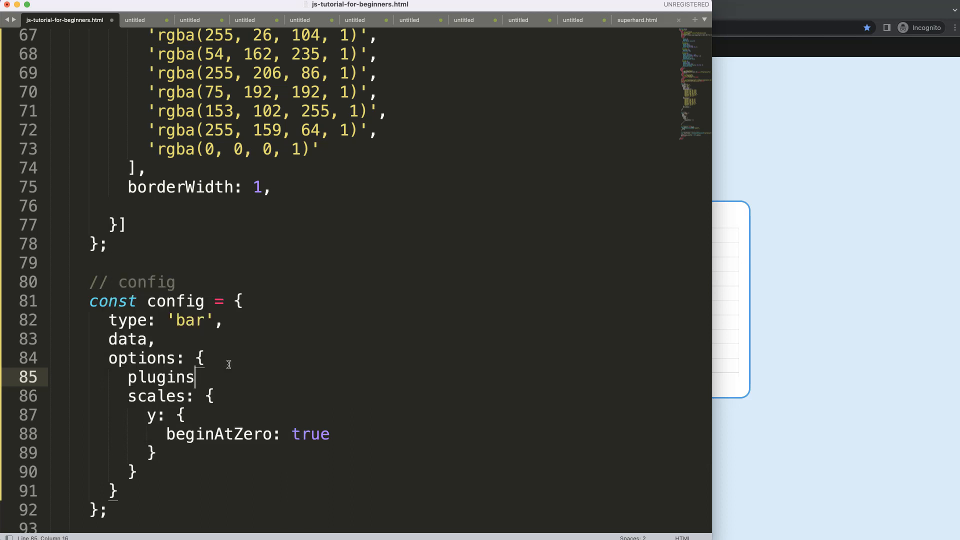
text(: {)
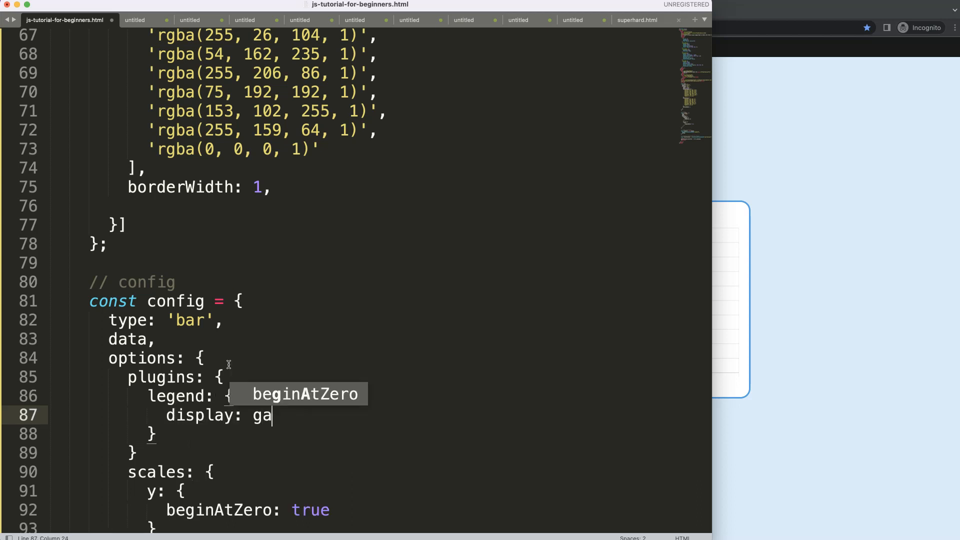
text(false)
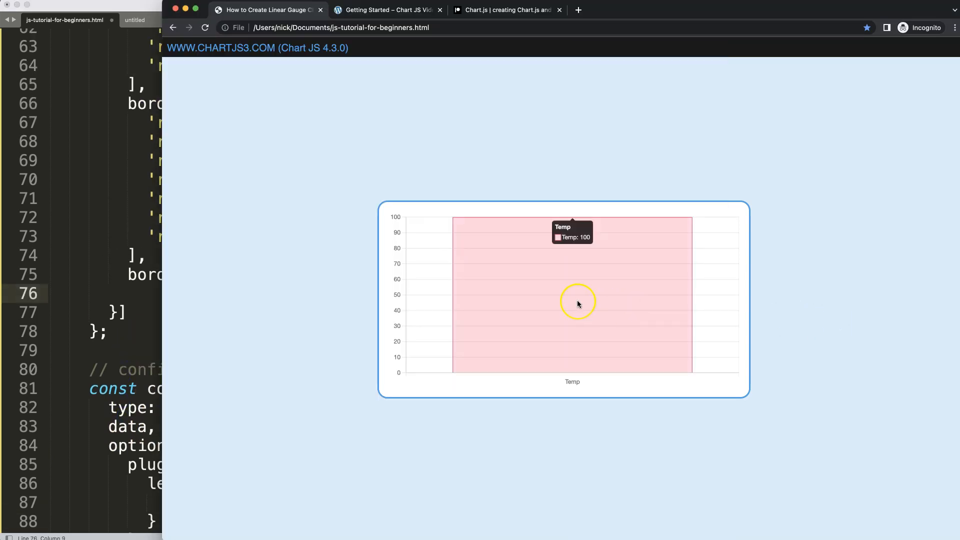
mouse_move(622, 323)
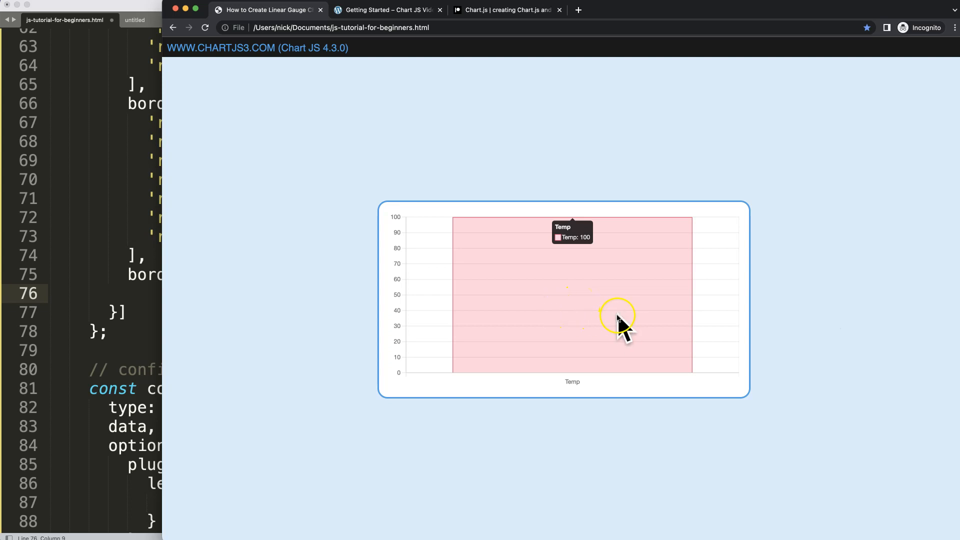
mouse_move(382, 325)
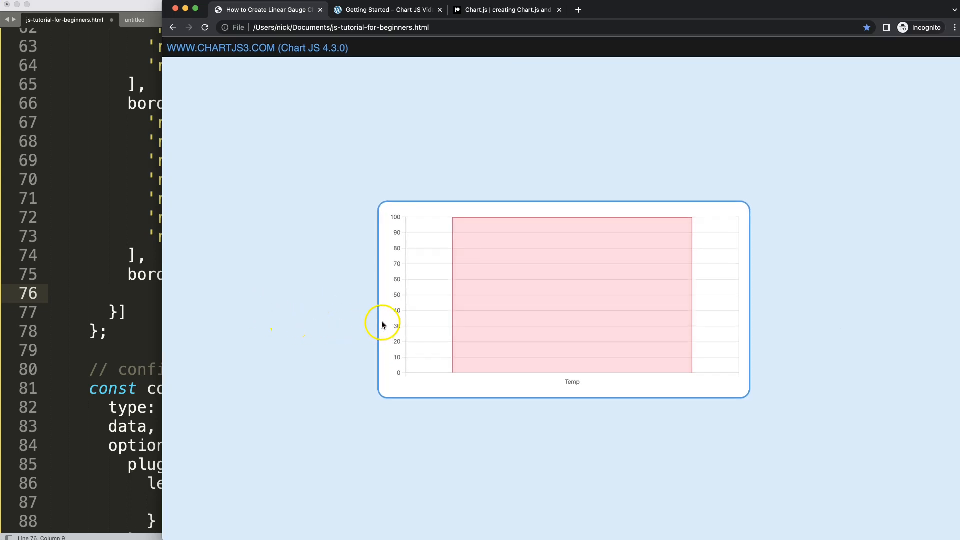
mouse_move(730, 269)
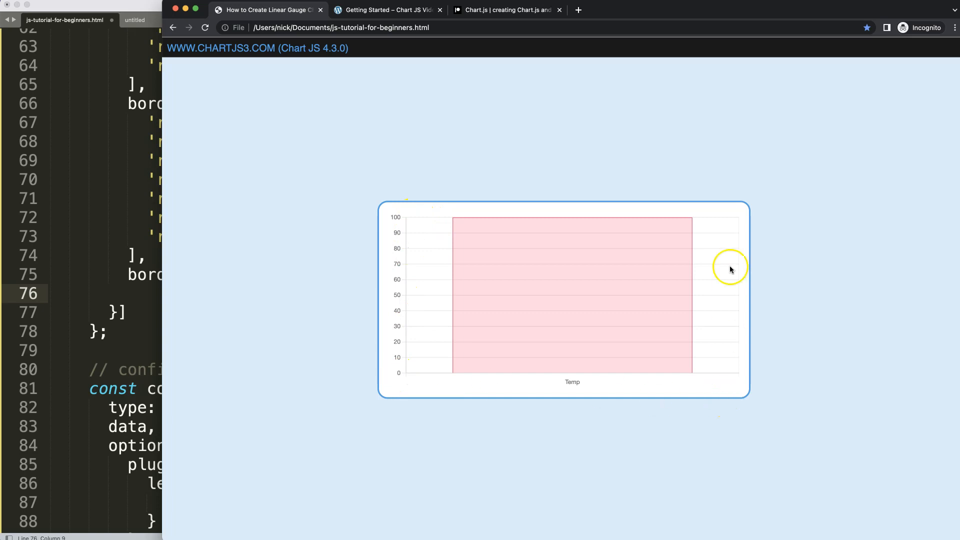
mouse_move(191, 344)
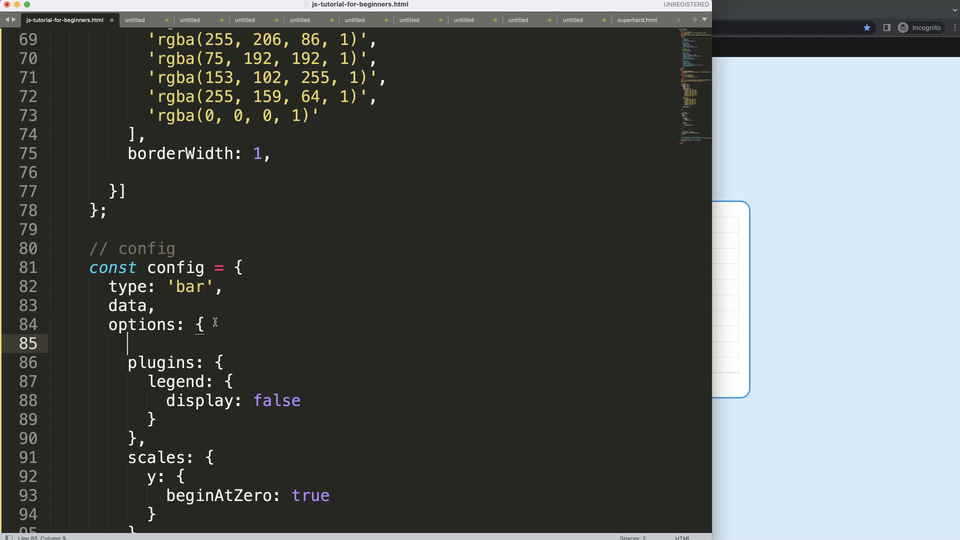
- Add an aspectRatio setting of 1.5 at the top of the chart options
text(aspectRa)
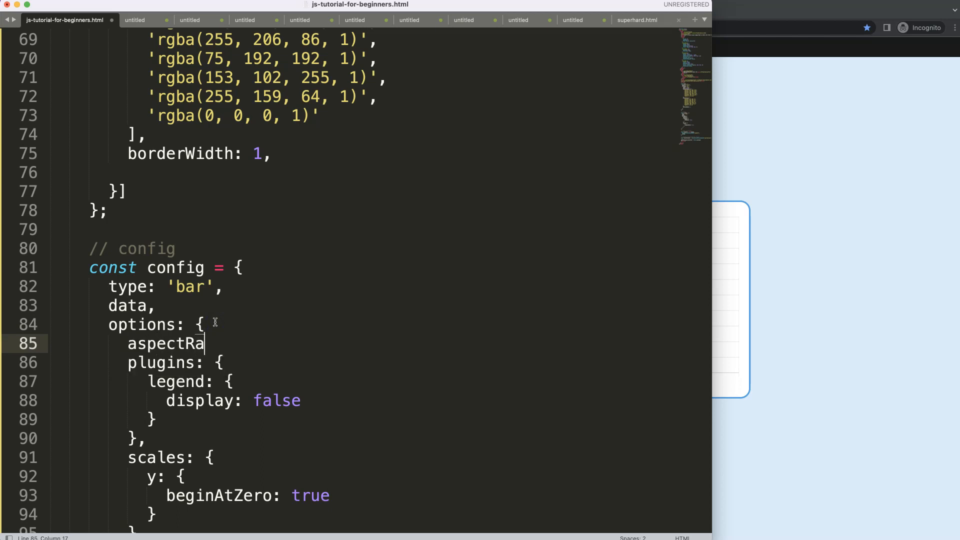
text(tio:)
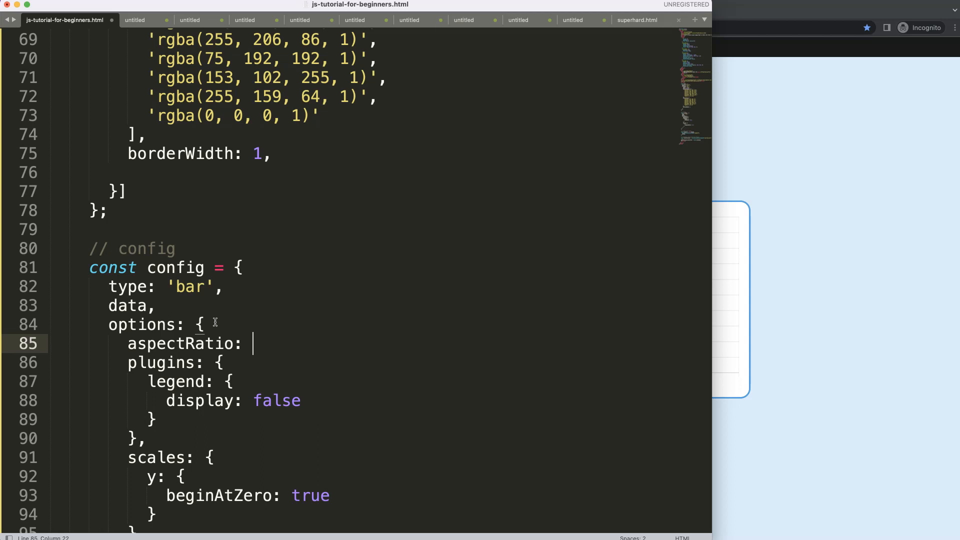
text(1)
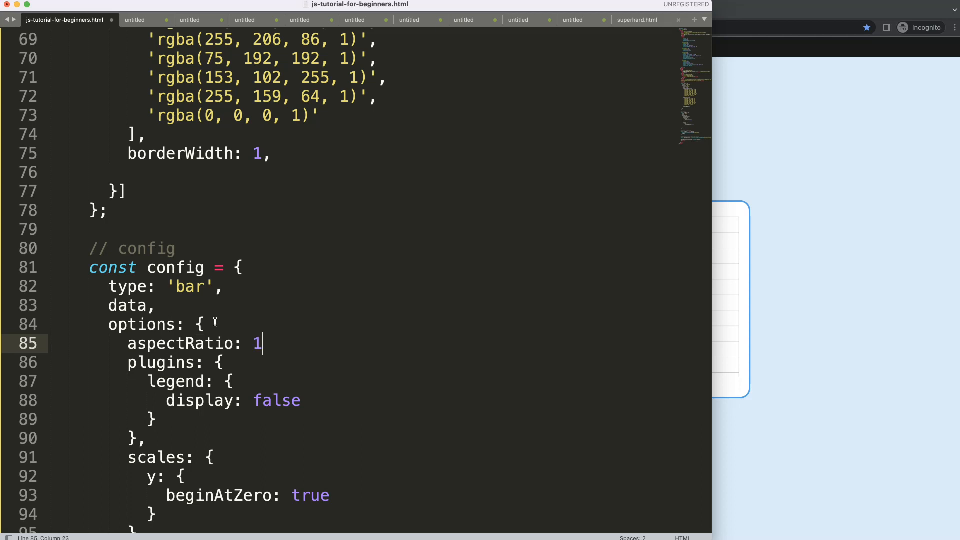
text(.5)
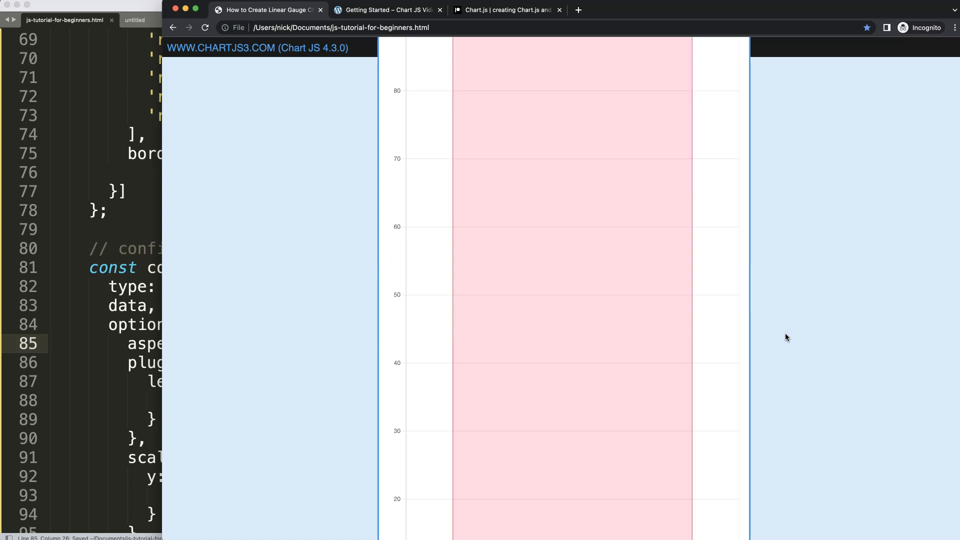
- View the refreshed, much taller Temp bar chart in Chrome
click(617, 196)
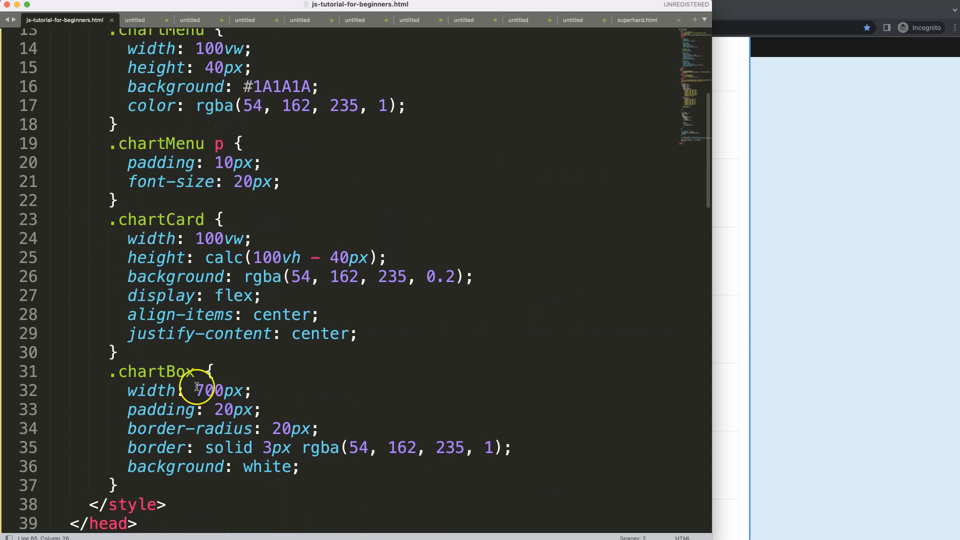
- Edit the .chartBox width value of 700px to make the card narrower
click(232, 410)
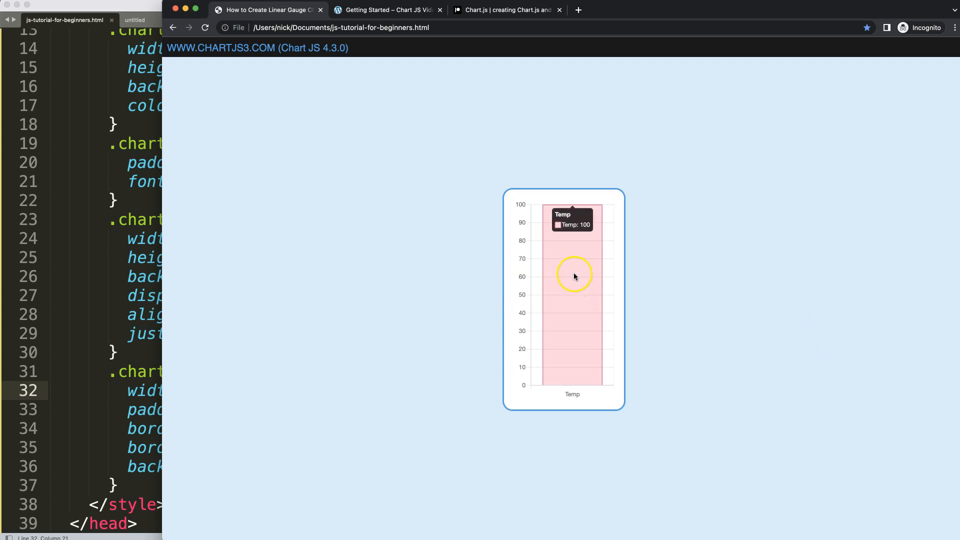
mouse_move(587, 339)
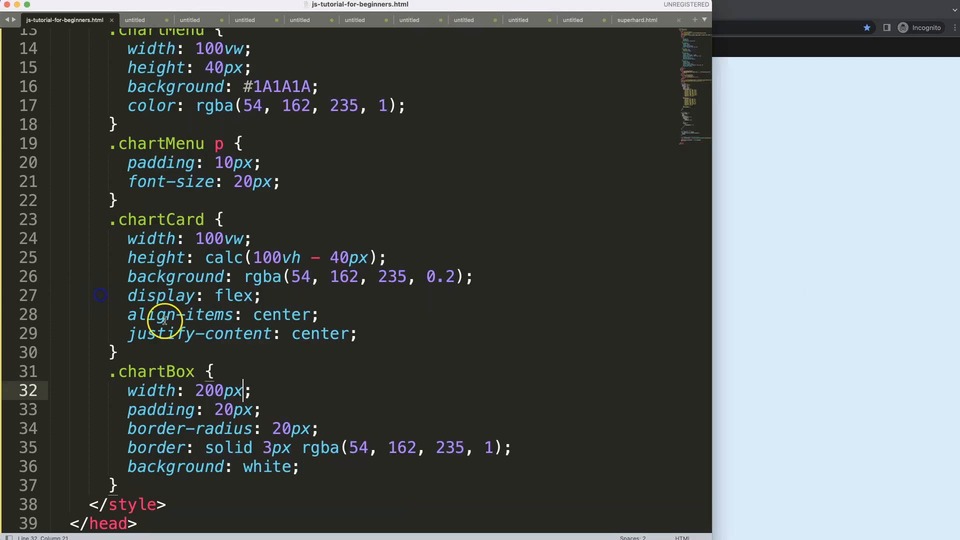
- Add a barPercentage property to the dataset to narrow the Temp bar
scroll(down, 3)
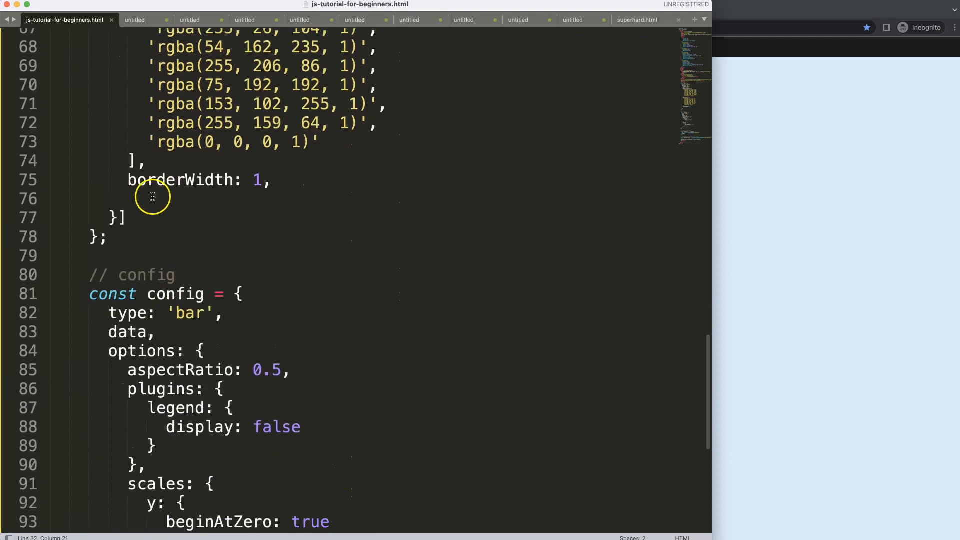
text(cat)
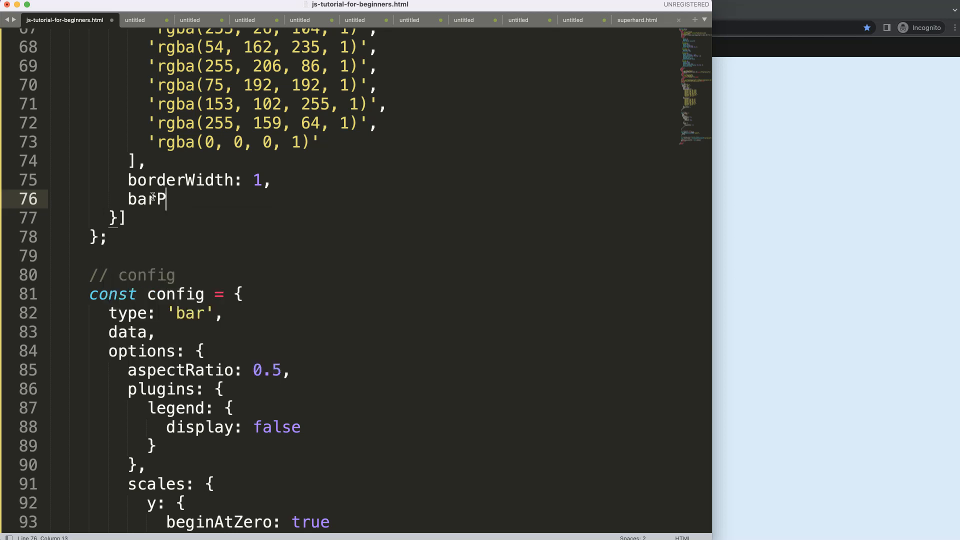
text(ercent)
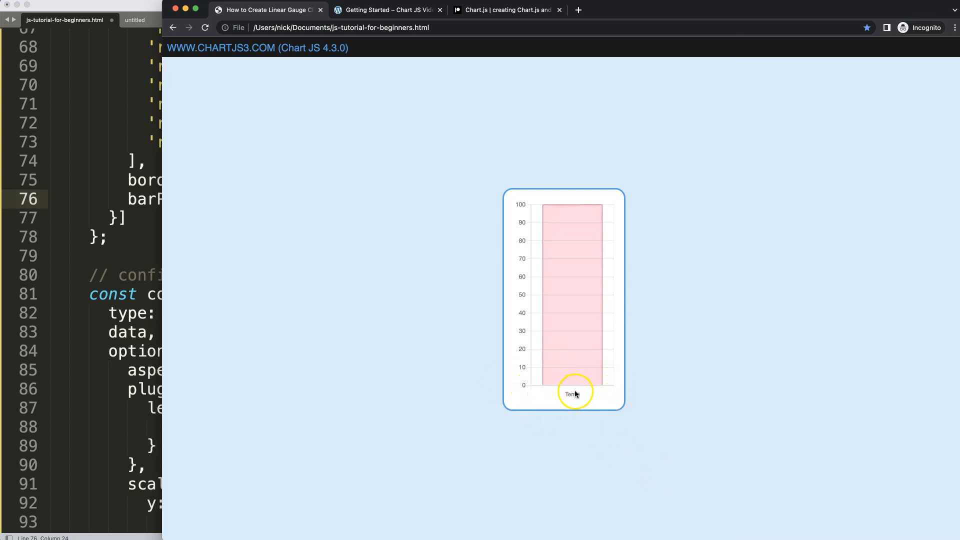
mouse_move(151, 298)
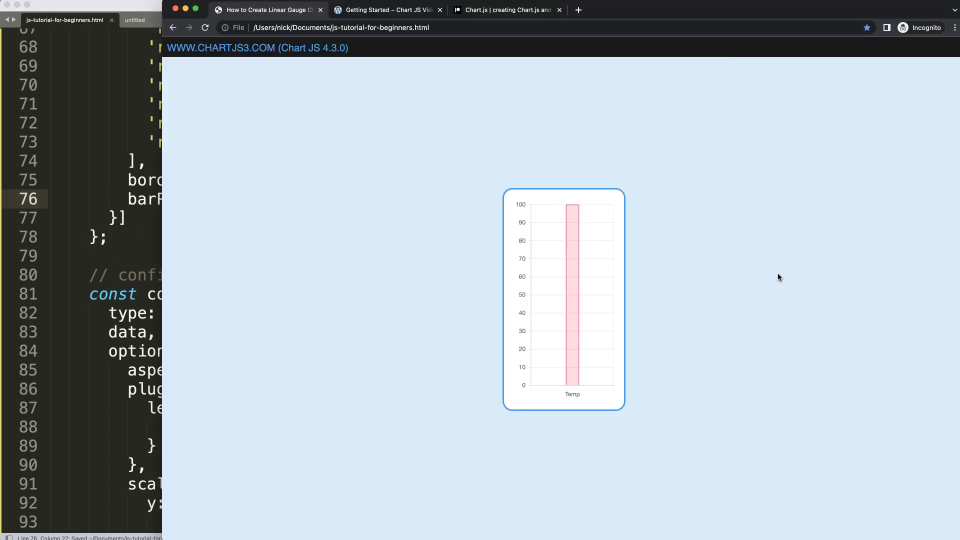
mouse_move(572, 379)
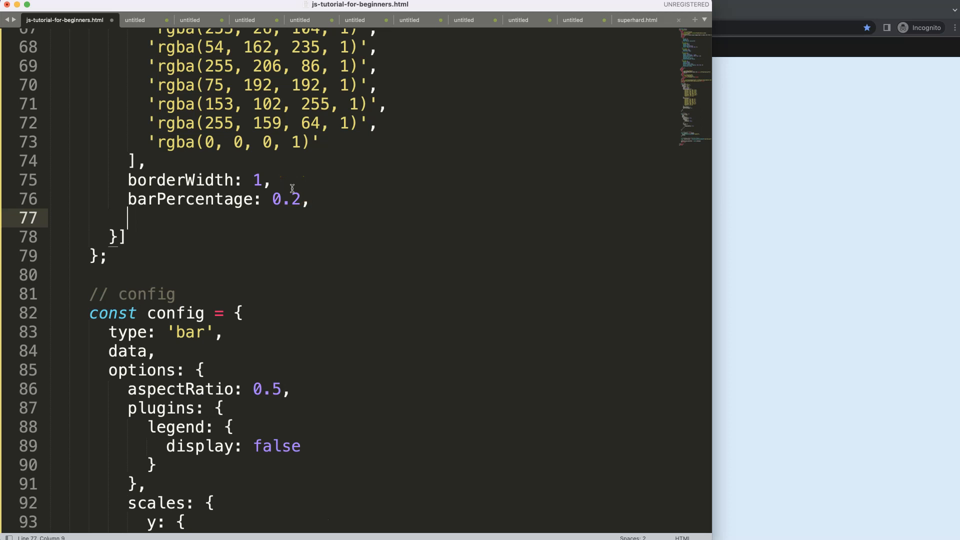
- Add borderSkipped: false and a borderRadius value to the dataset for rounded bar ends
text(skipped:)
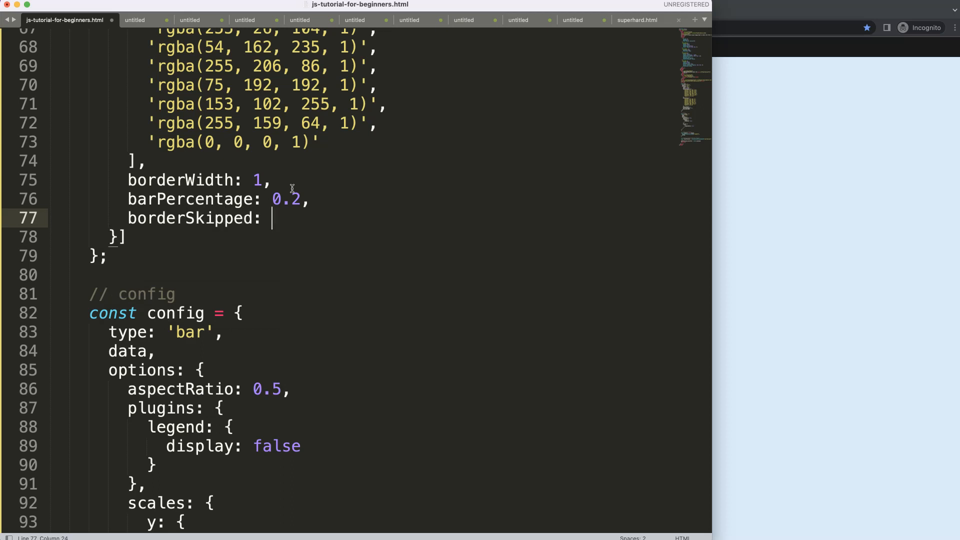
text(false)
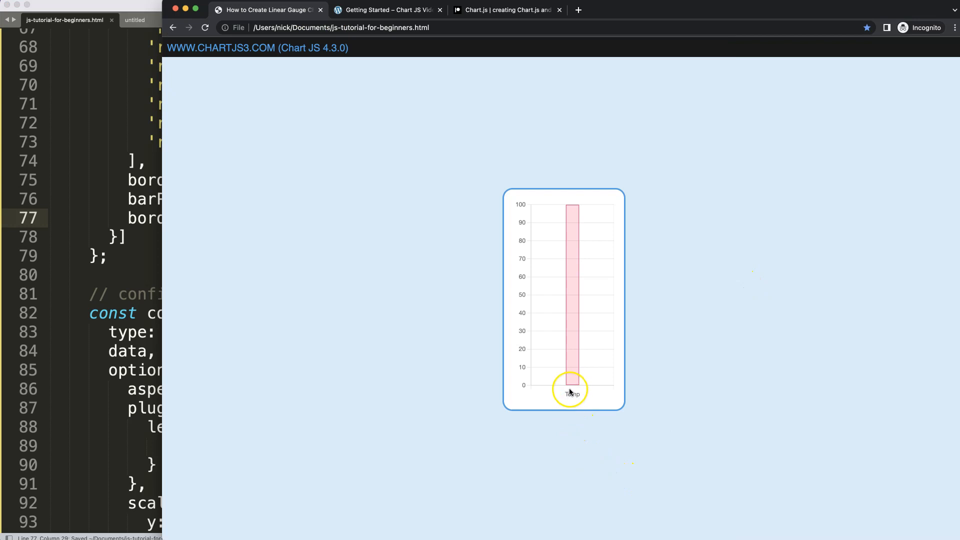
mouse_move(572, 390)
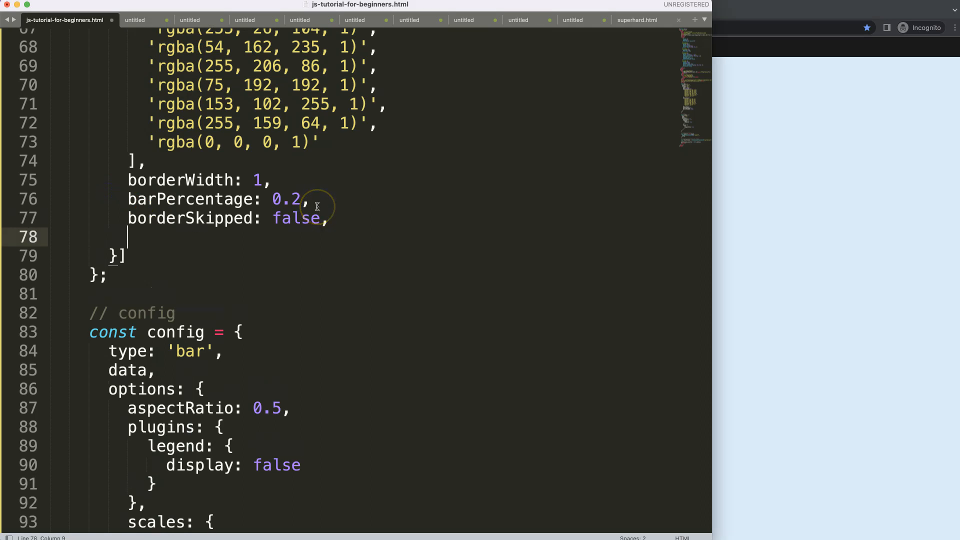
text(border)
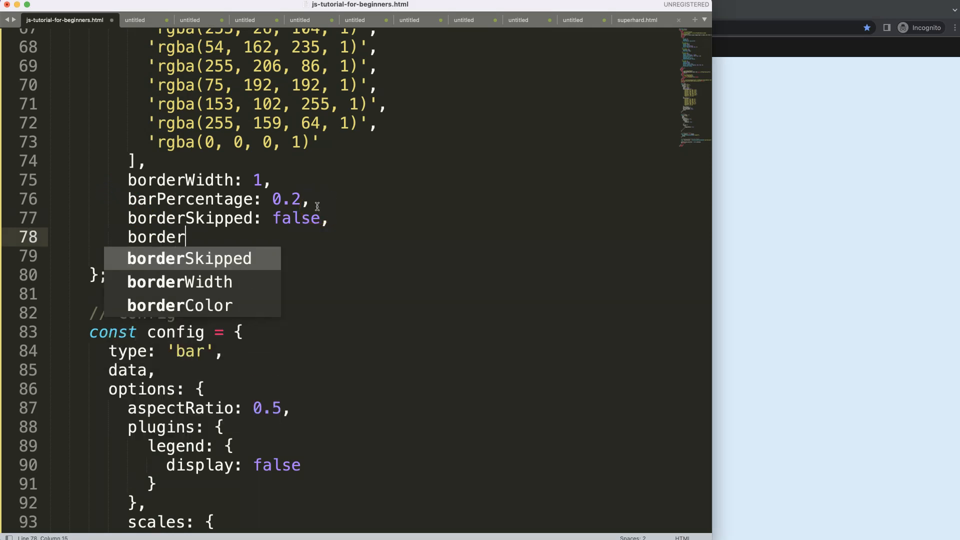
text(Radius:)
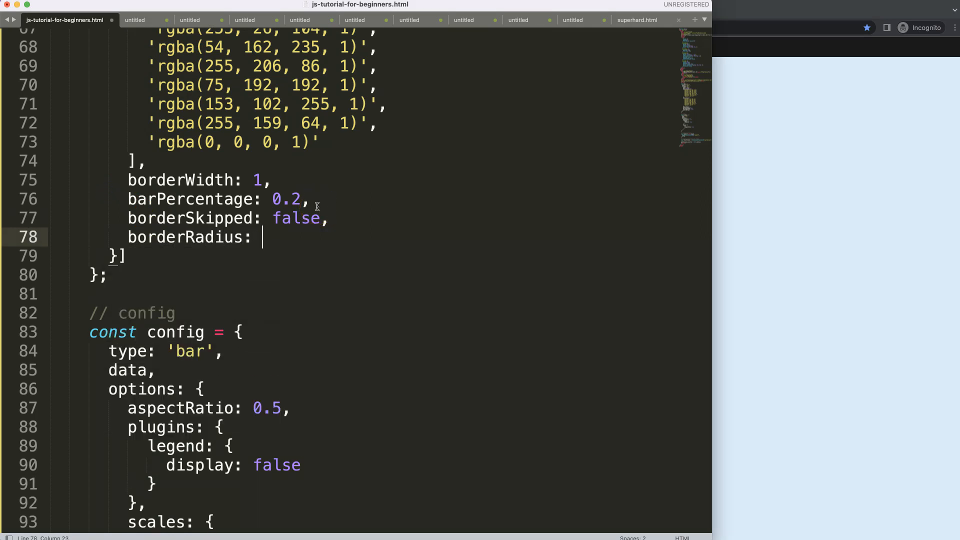
text(10)
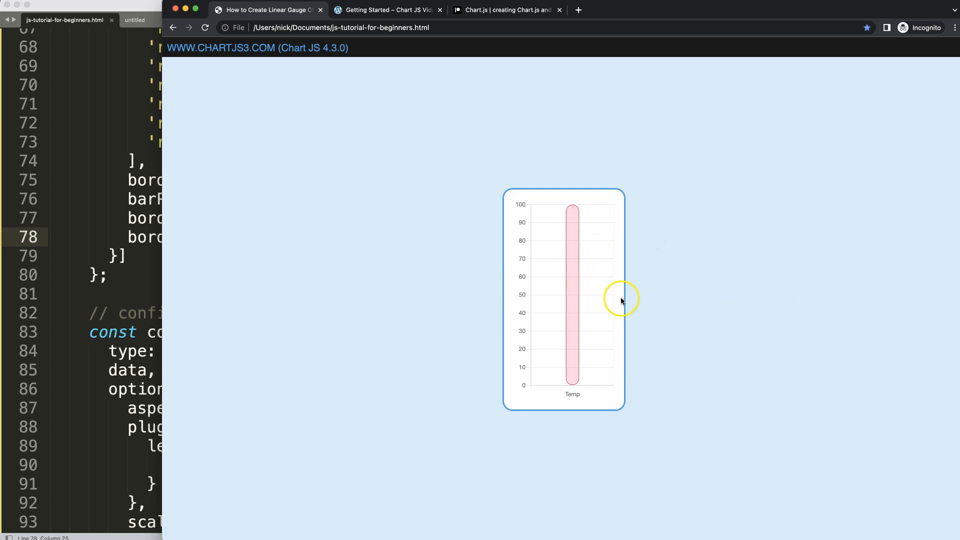
mouse_move(574, 232)
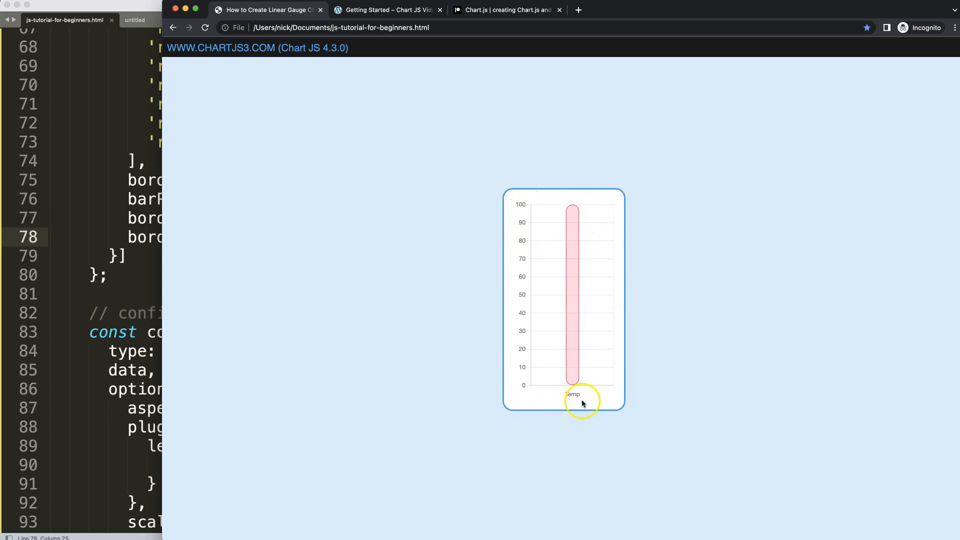
mouse_move(625, 348)
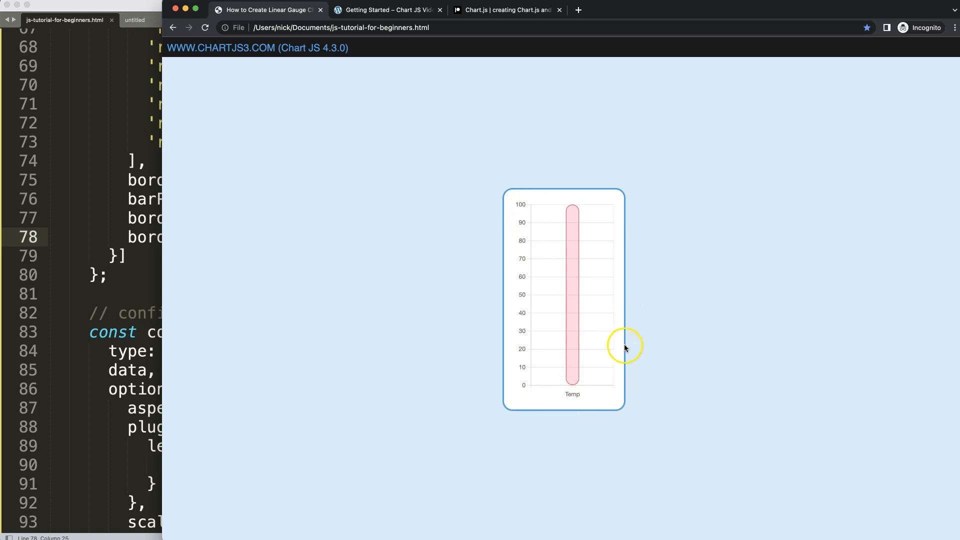
mouse_move(566, 368)
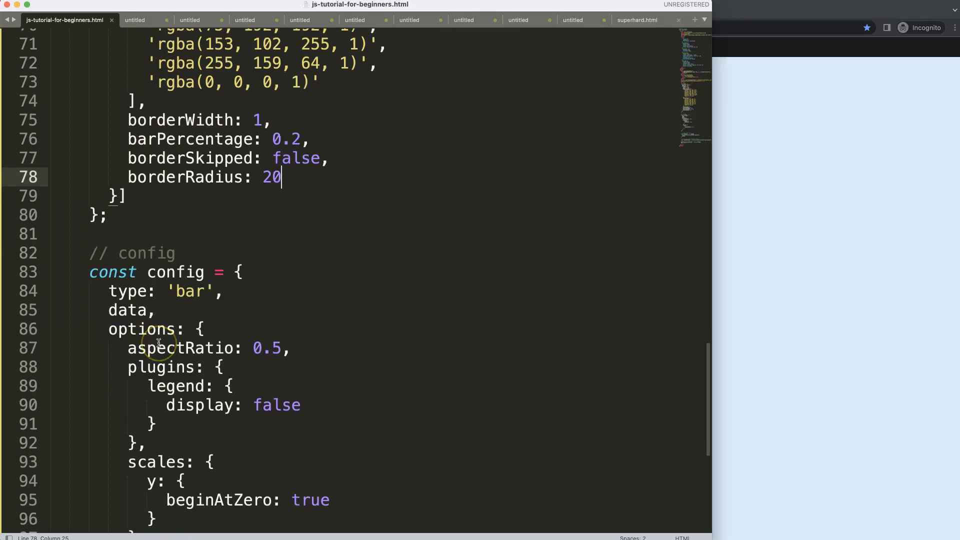
- Add an x scale with grid display false inside the scales options
scroll(down, 3)
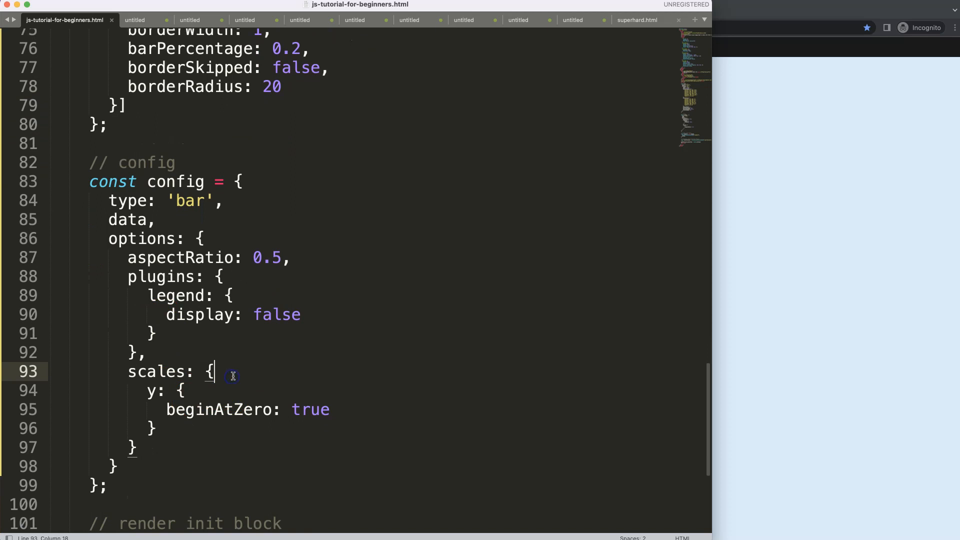
text(x: {})
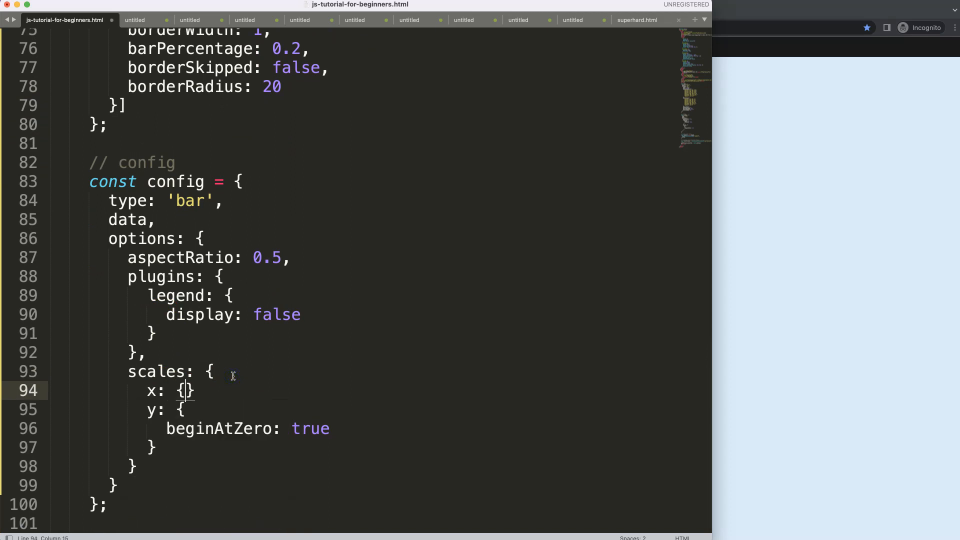
text(g)
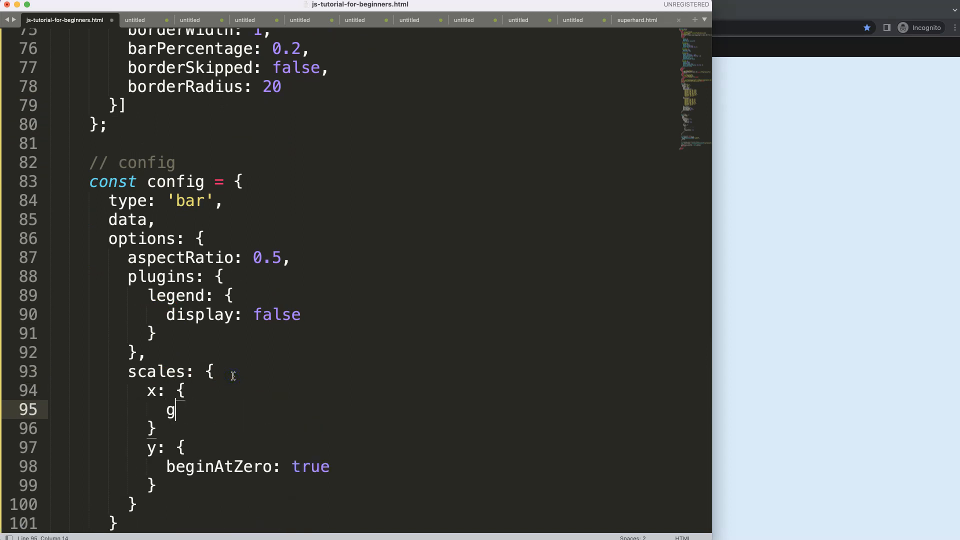
text(rid: {)
text(display:)
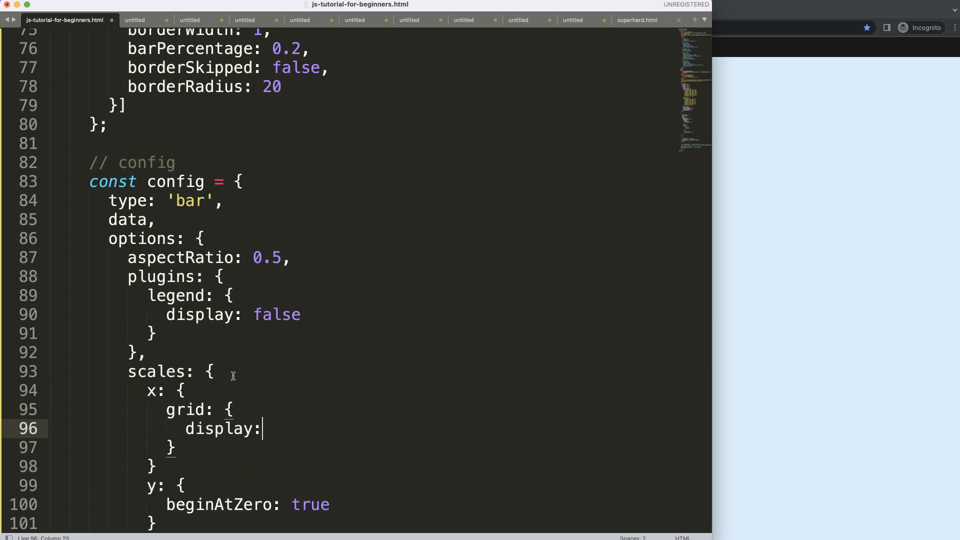
text(false)
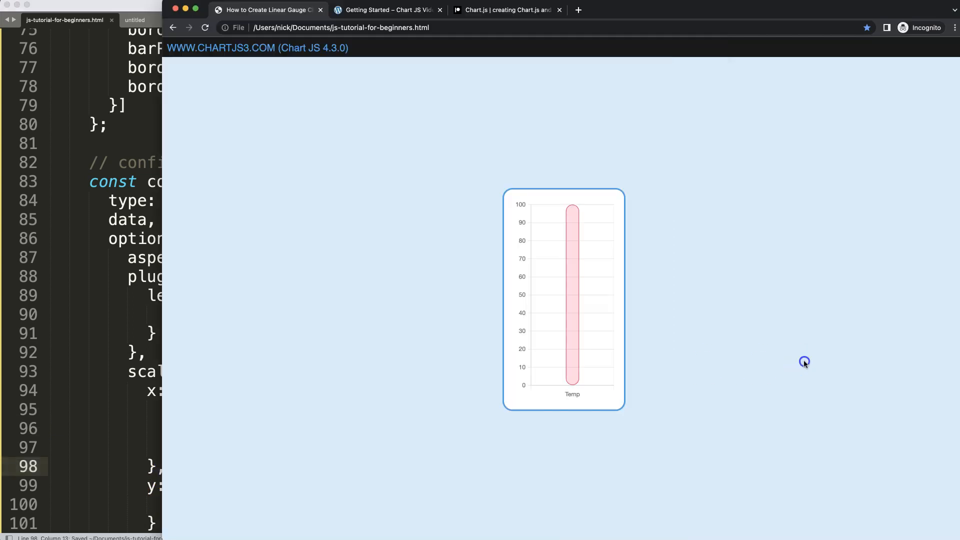
mouse_move(555, 384)
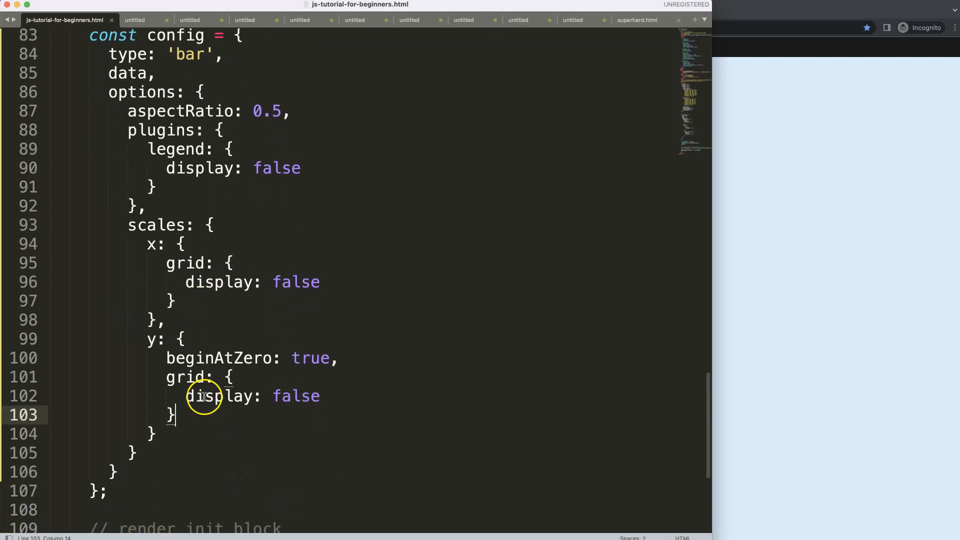
- Add border: { display: false } to the scales so the Temp bar shows no border lines
text(,)
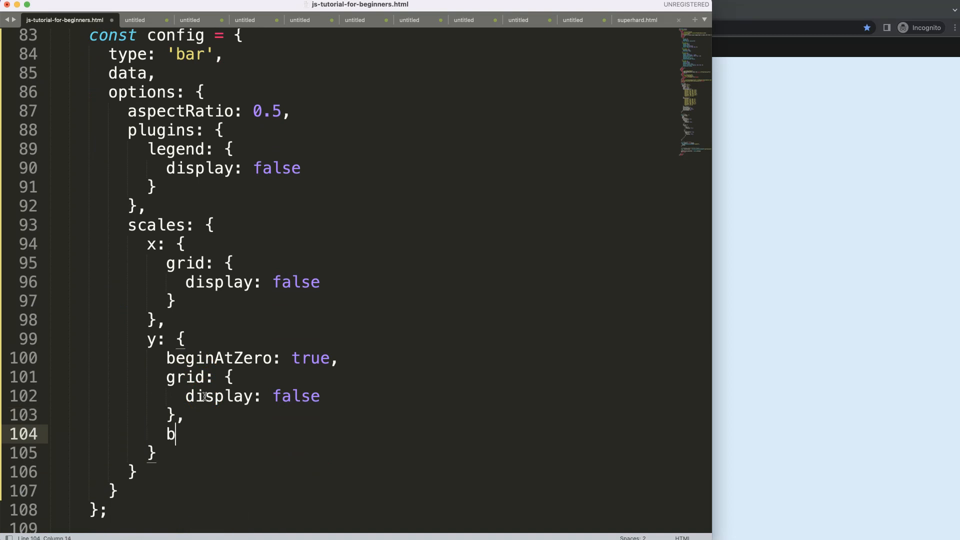
text(order: f)
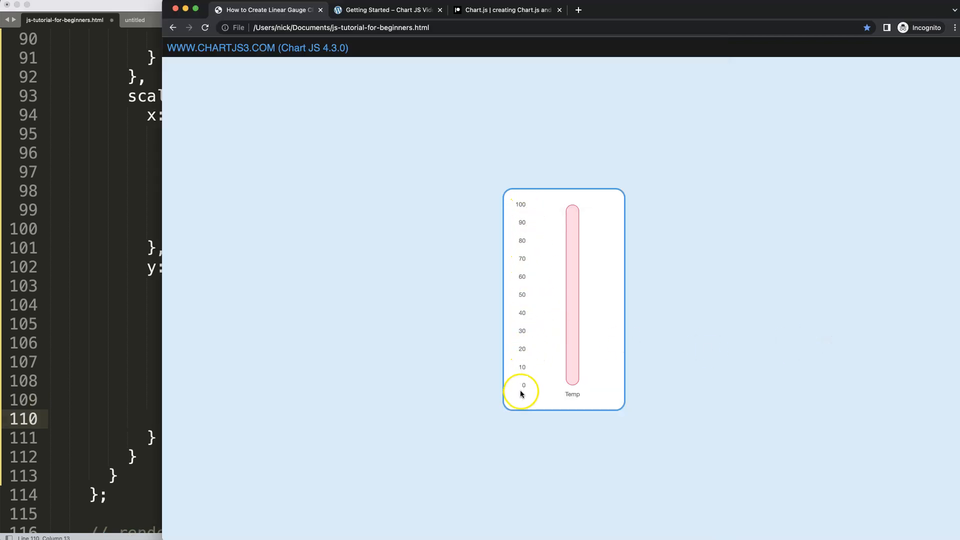
mouse_move(528, 336)
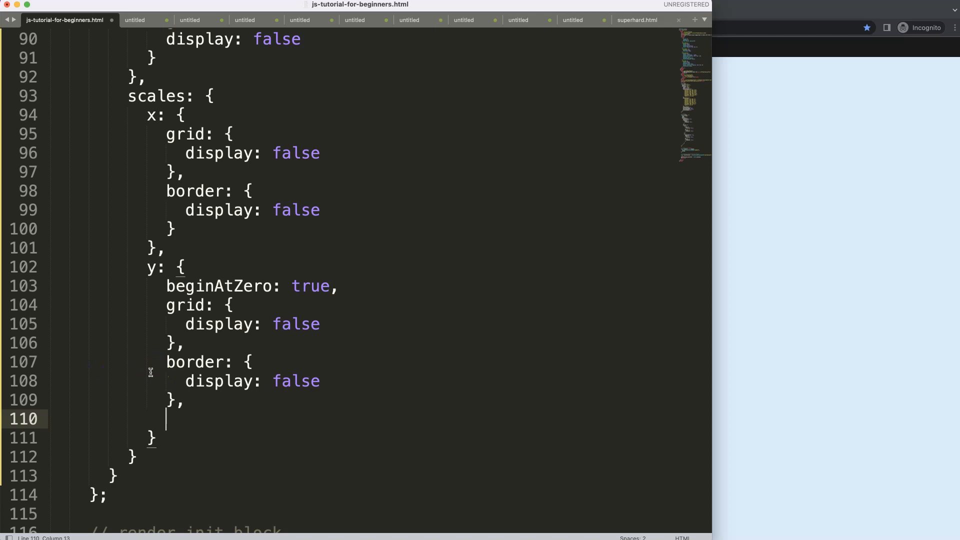
- Add ticks: { display: false } to the y scale so no axis numbers remain beside the bar
text(ticks:)
text(display: f)
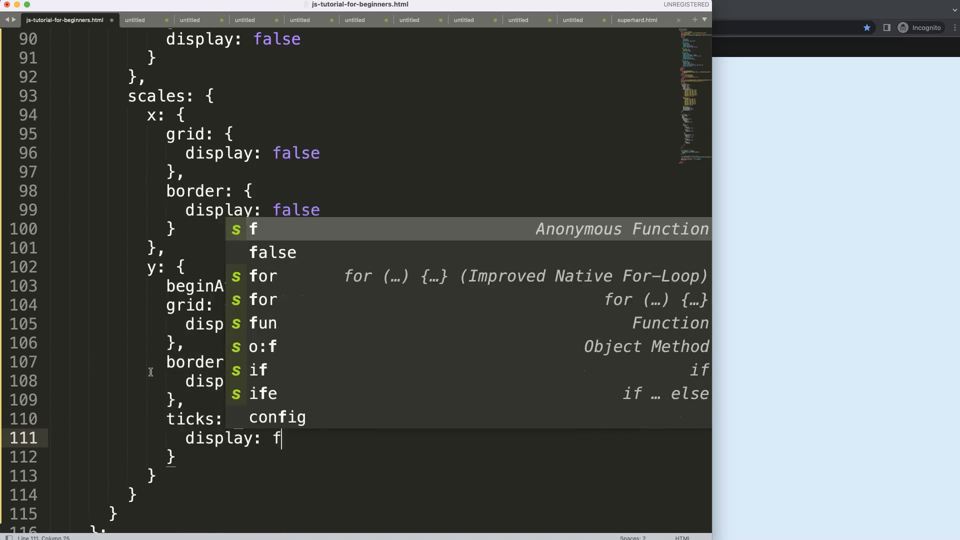
key(Tab)
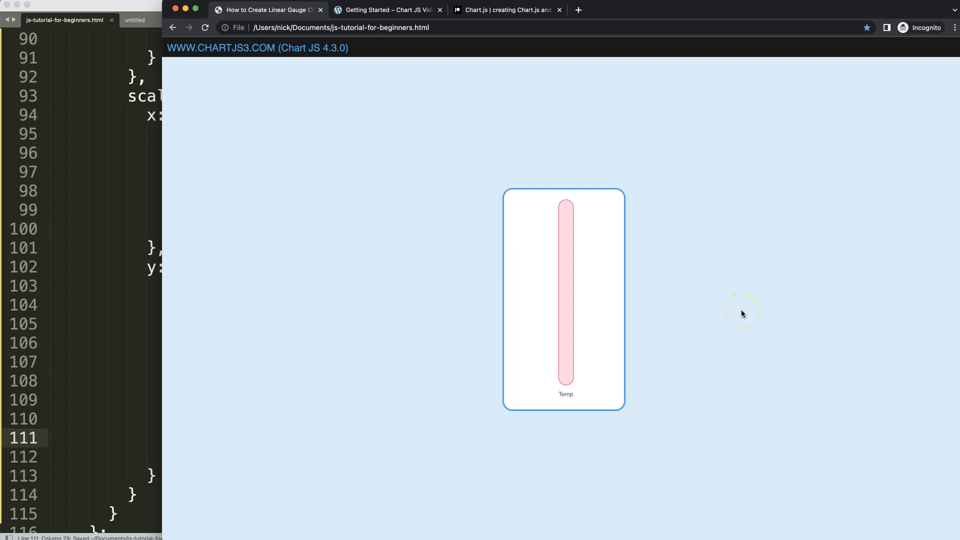
mouse_move(384, 328)
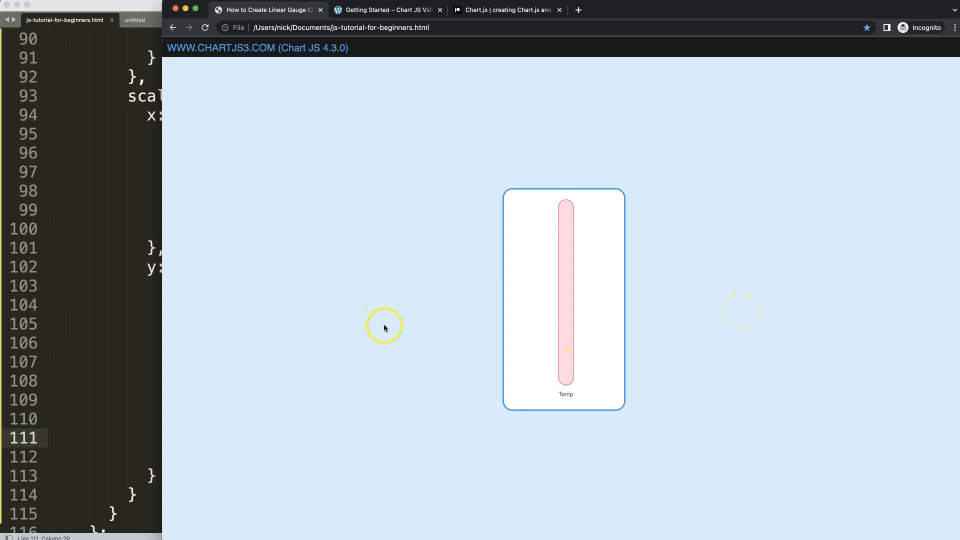